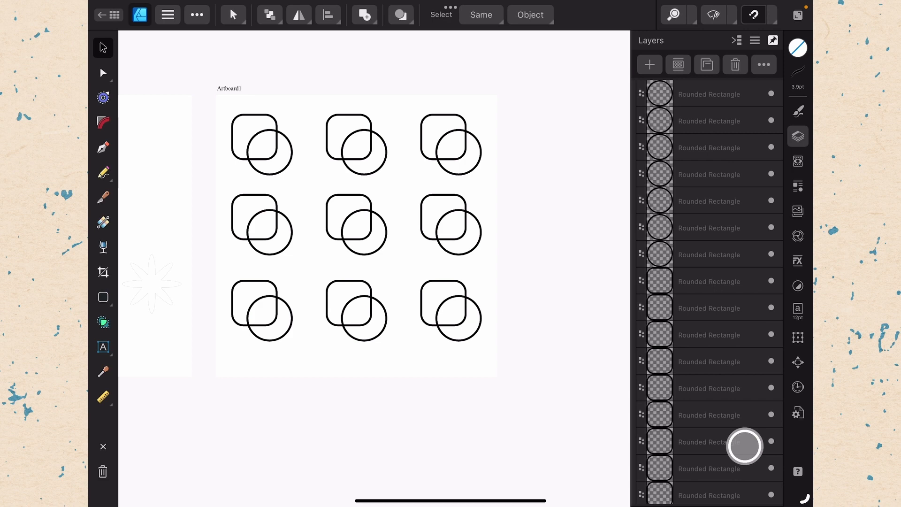
# Step: Select the top-left rounded square and circle pair on the artboard
pyautogui.click(102, 320)
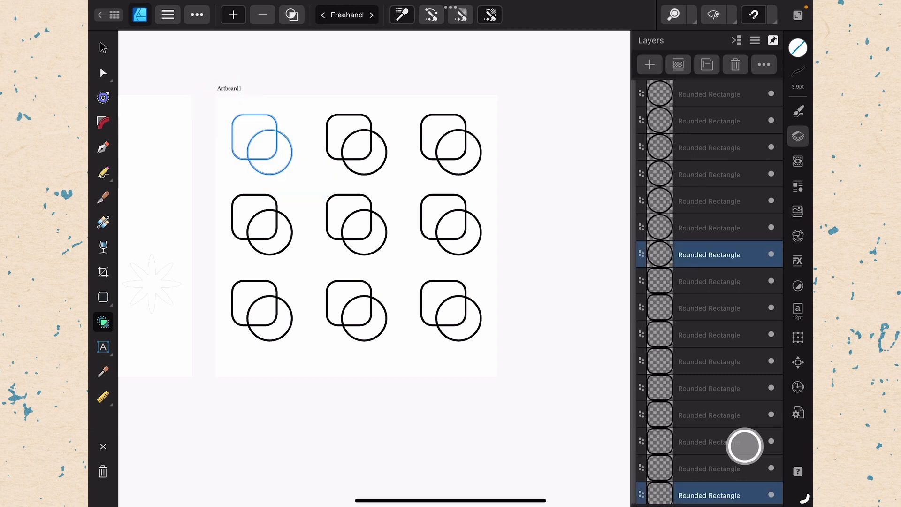
# Step: Cut away the top-left pair's outer regions to leave a leaf, then select the middle-left pair
pyautogui.click(232, 15)
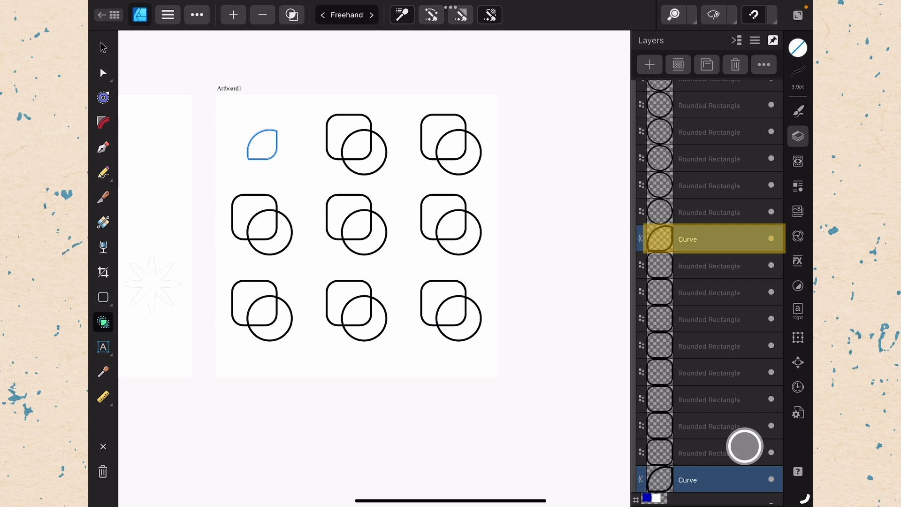
pyautogui.click(713, 238)
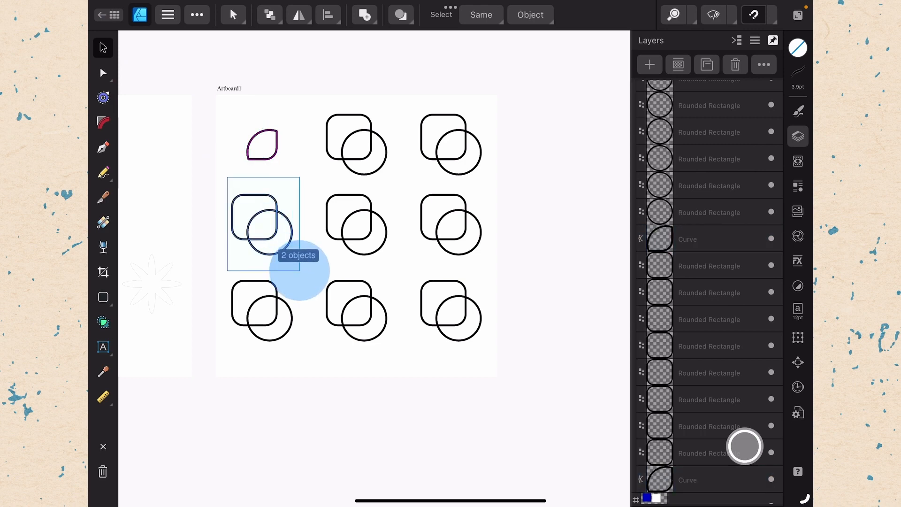
# Step: Reduce the middle-left pair to its leaf overlap and merge the bottom-left pair into one outline
pyautogui.click(103, 322)
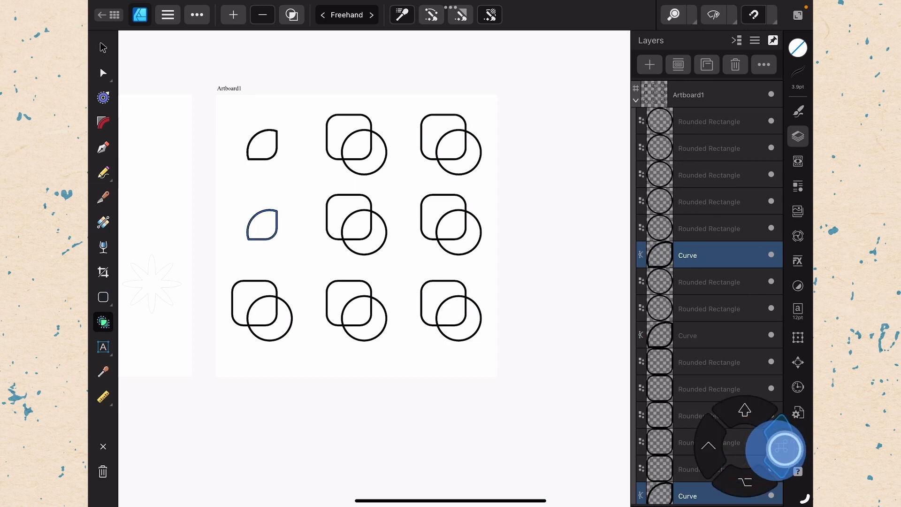
pyautogui.click(708, 174)
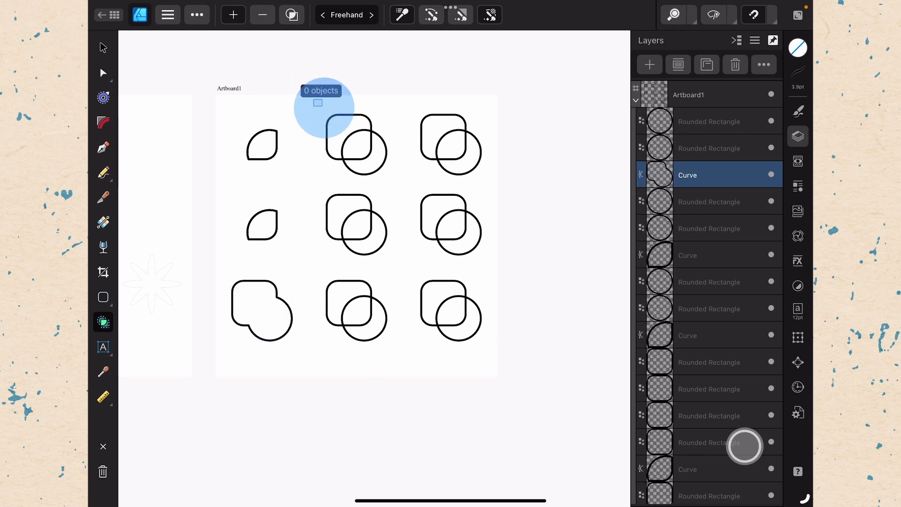
# Step: Add a square and circle into one curve and move it above the artboard
pyautogui.click(708, 309)
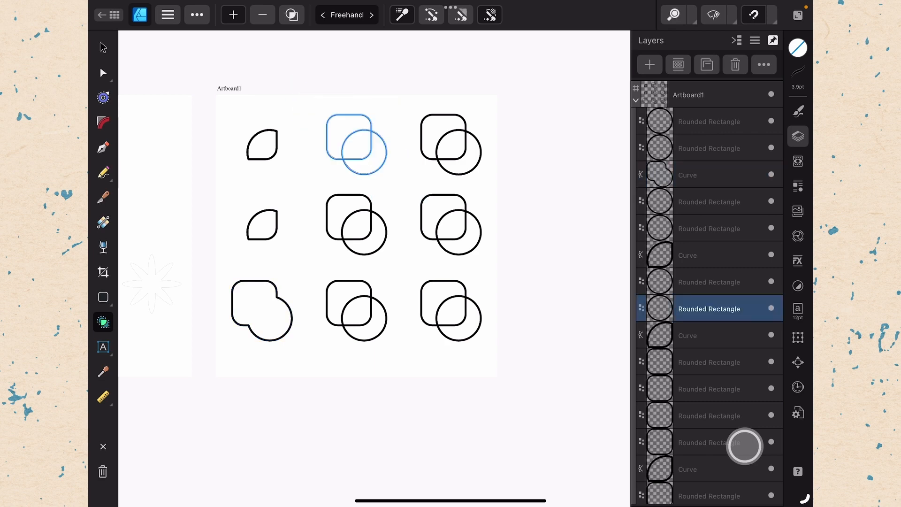
pyautogui.click(291, 14)
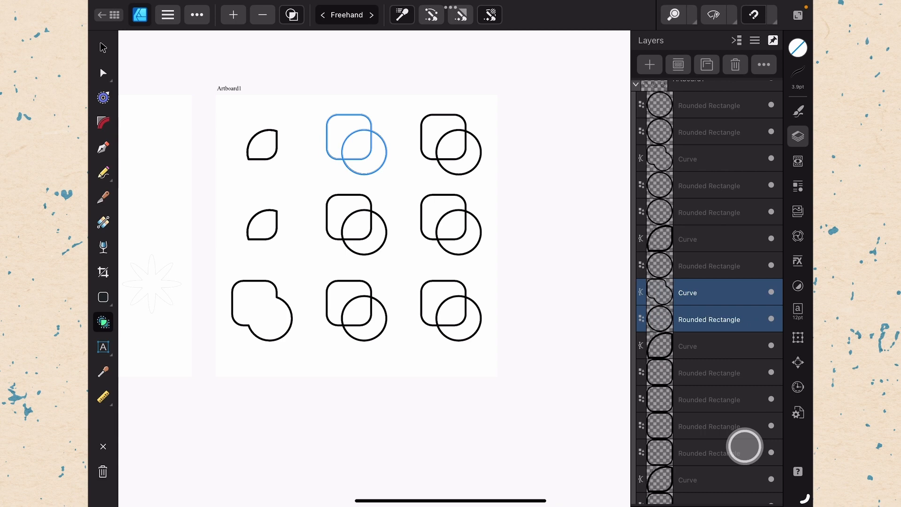
pyautogui.scroll(-3)
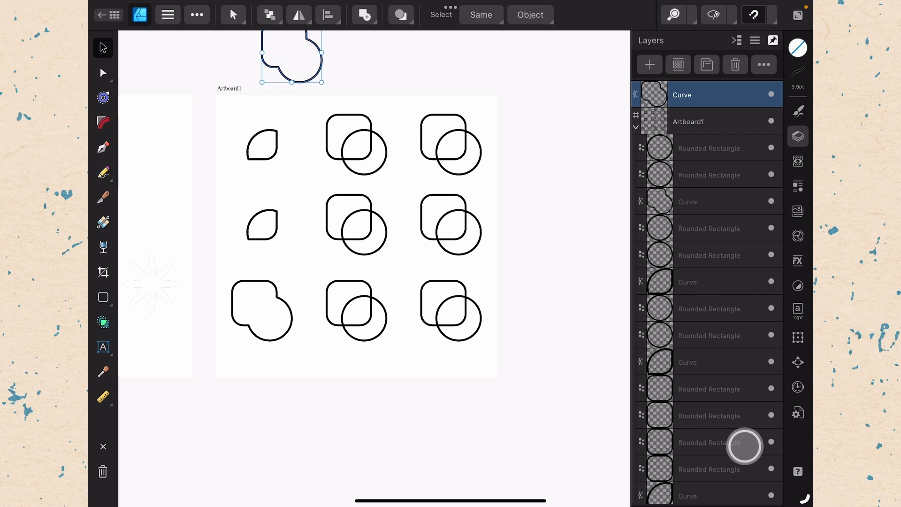
pyautogui.click(103, 322)
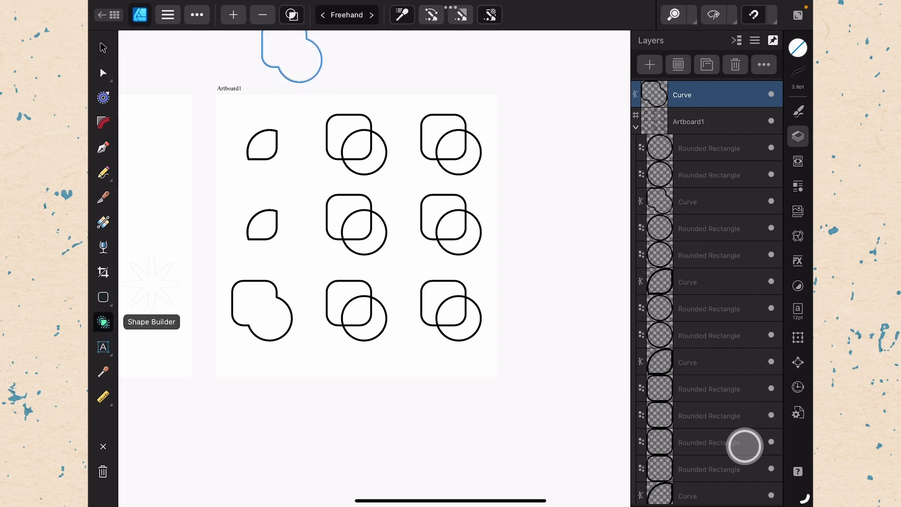
pyautogui.click(708, 335)
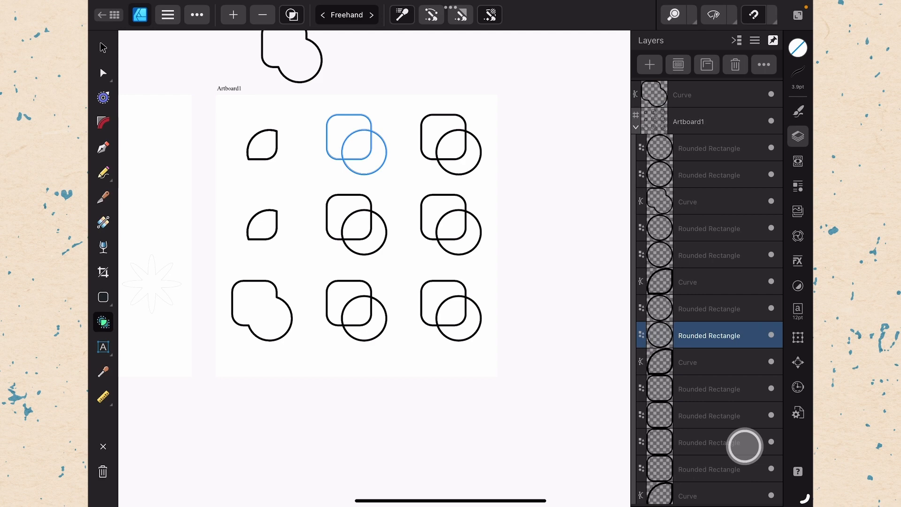
pyautogui.click(346, 15)
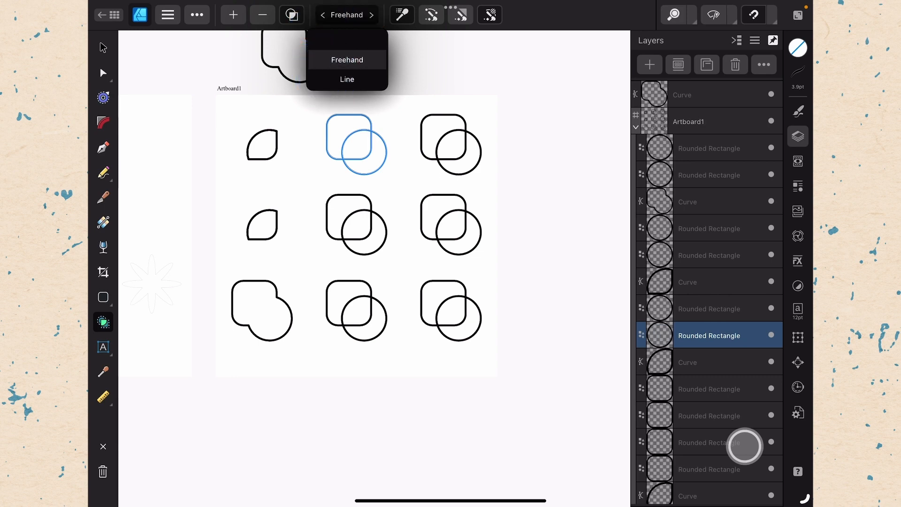
pyautogui.click(347, 59)
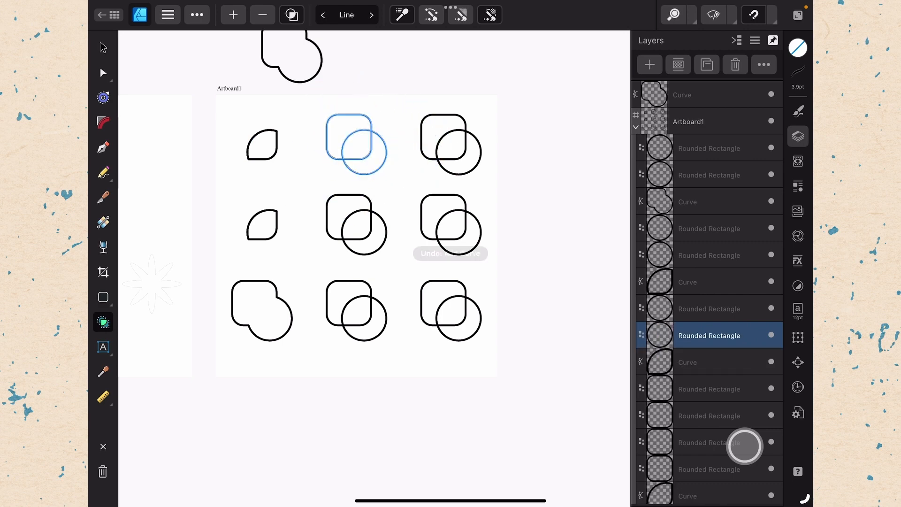
pyautogui.click(346, 15)
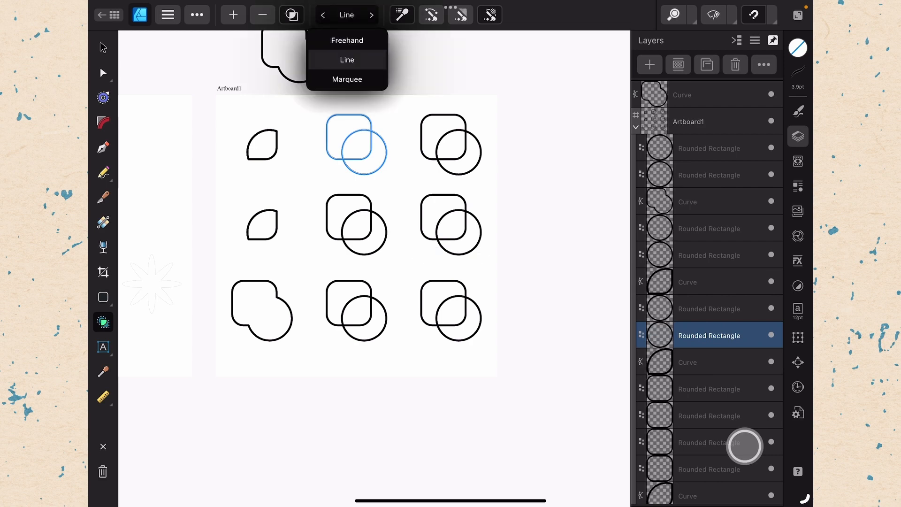
pyautogui.click(348, 79)
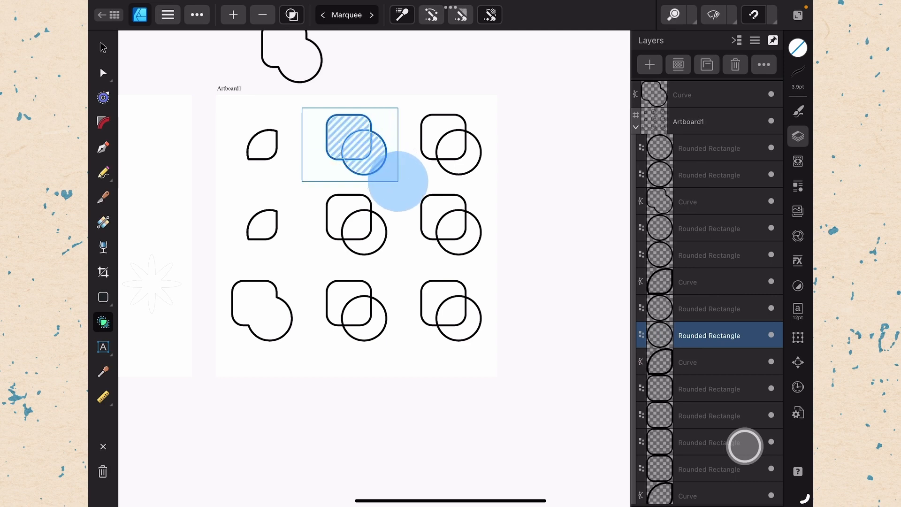
pyautogui.click(346, 15)
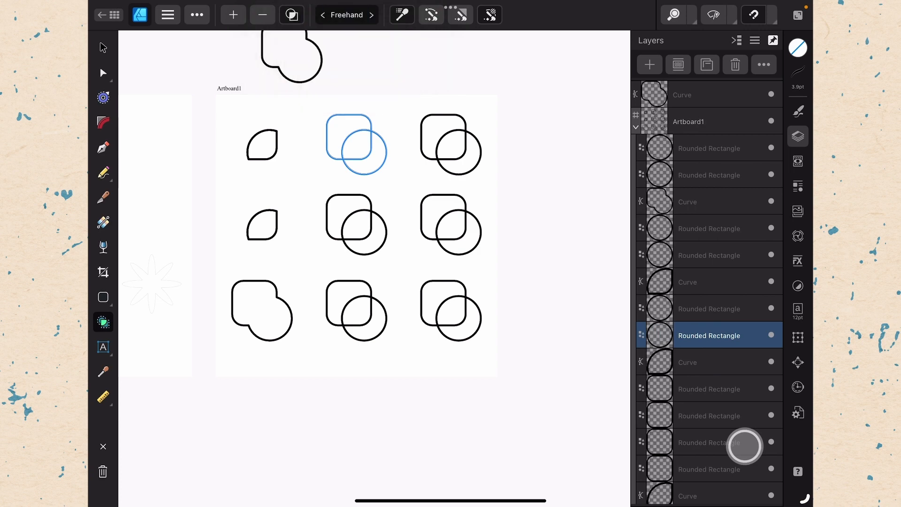
pyautogui.click(401, 15)
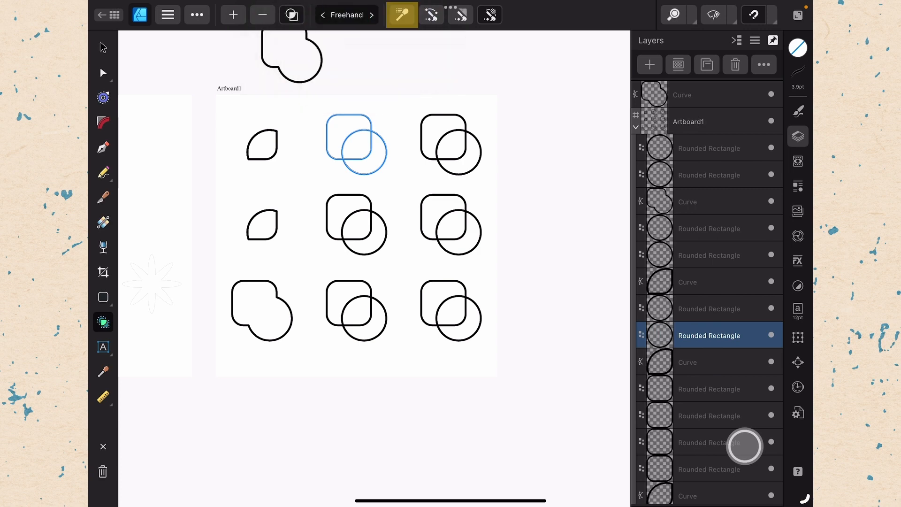
pyautogui.click(401, 15)
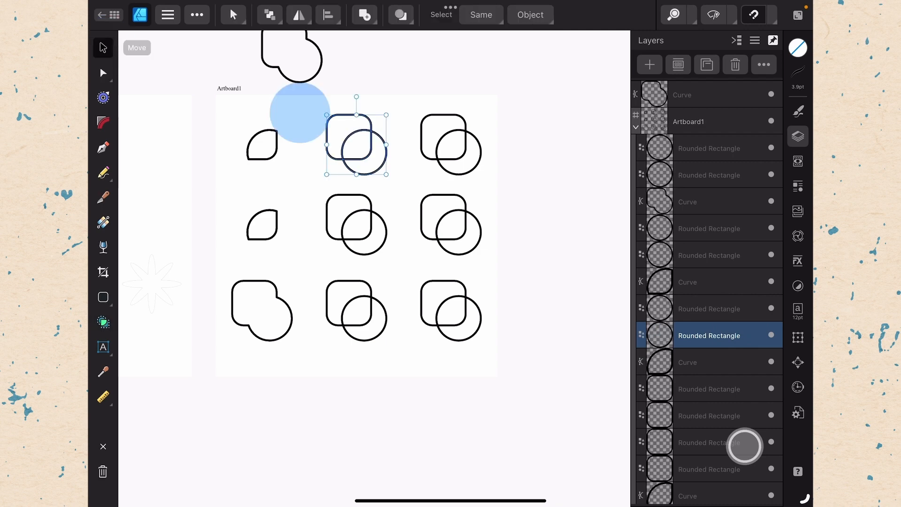
# Step: Select the yellow top-middle pair and switch from the Color panel to Layers
pyautogui.click(797, 48)
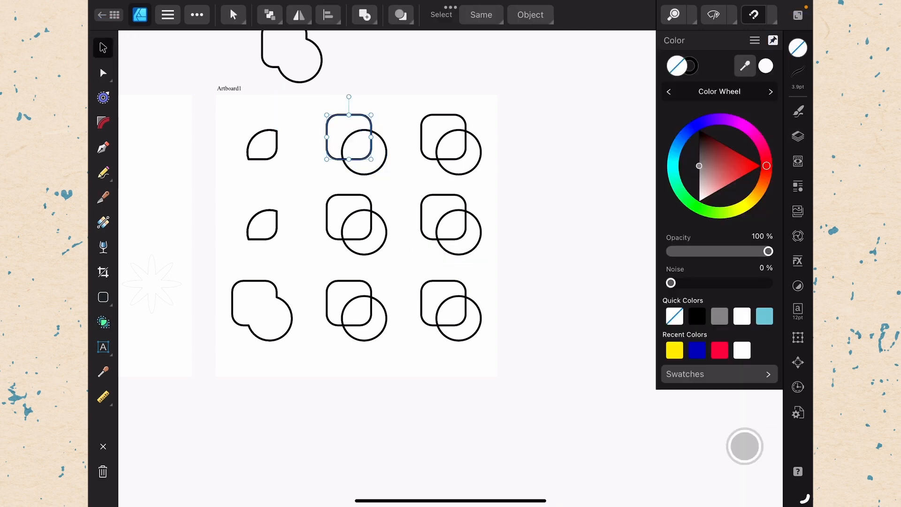
pyautogui.click(673, 350)
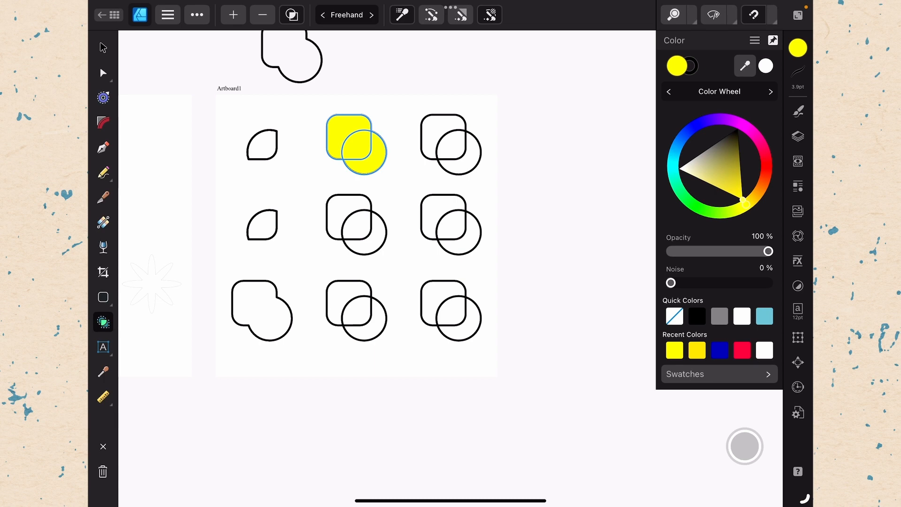
pyautogui.click(798, 136)
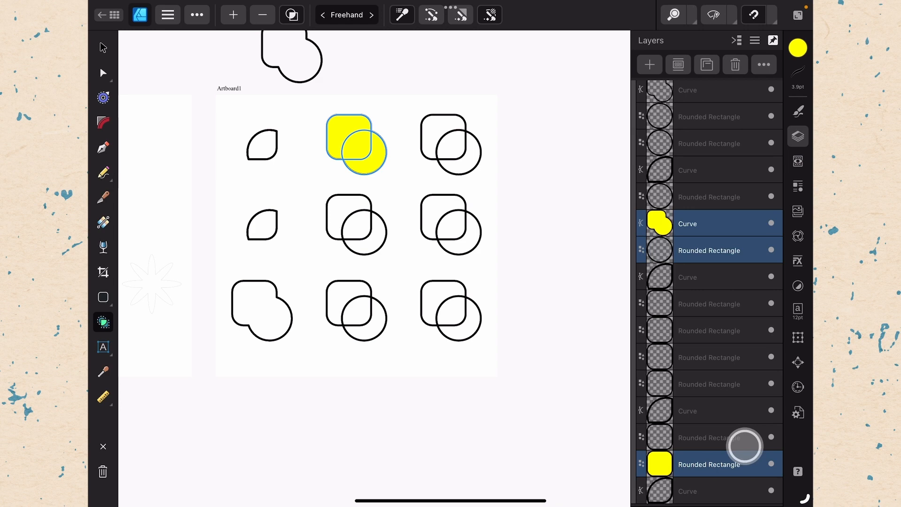
# Step: Apply Geometry > Add to the yellow top-middle square and circle
pyautogui.click(431, 14)
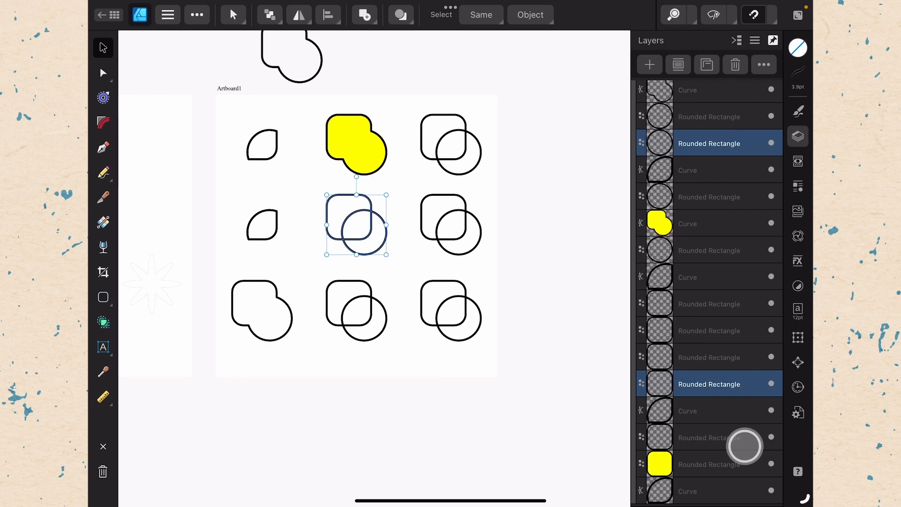
# Step: Combine the middle-center square and circle into a compound using Geometry > Add
pyautogui.click(363, 15)
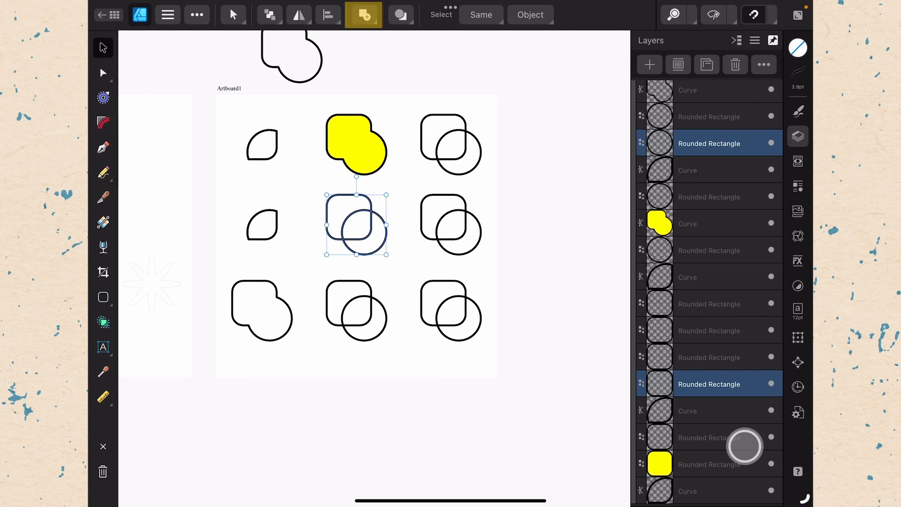
pyautogui.click(362, 14)
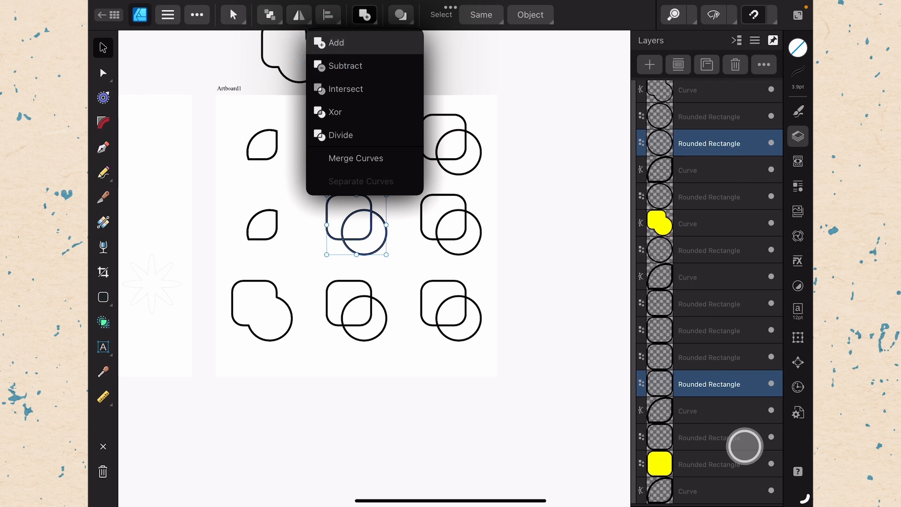
pyautogui.click(335, 42)
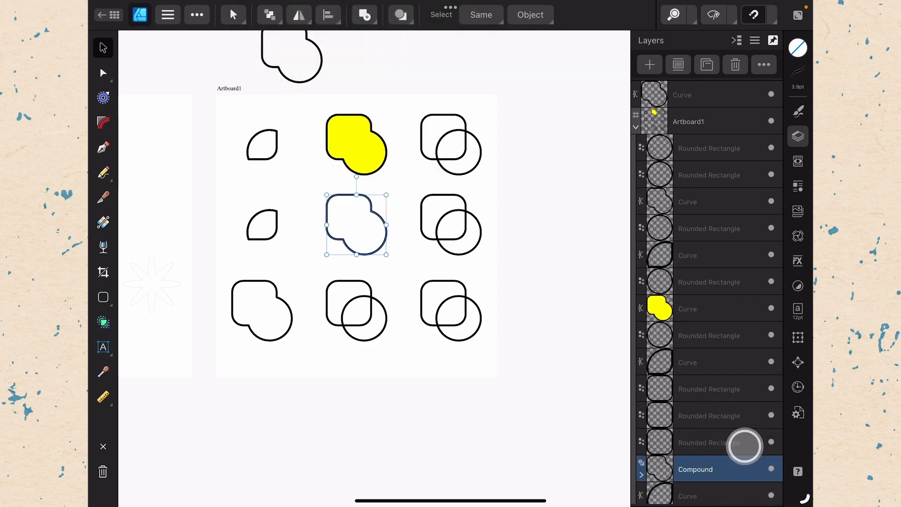
# Step: Expand the Compound layer and reshape its circle child into a rounded rectangle
pyautogui.scroll(-3)
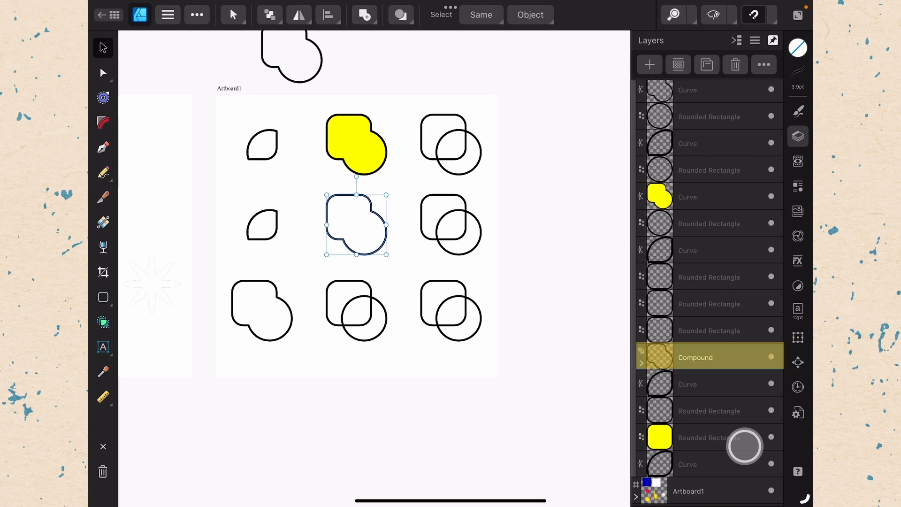
pyautogui.click(641, 363)
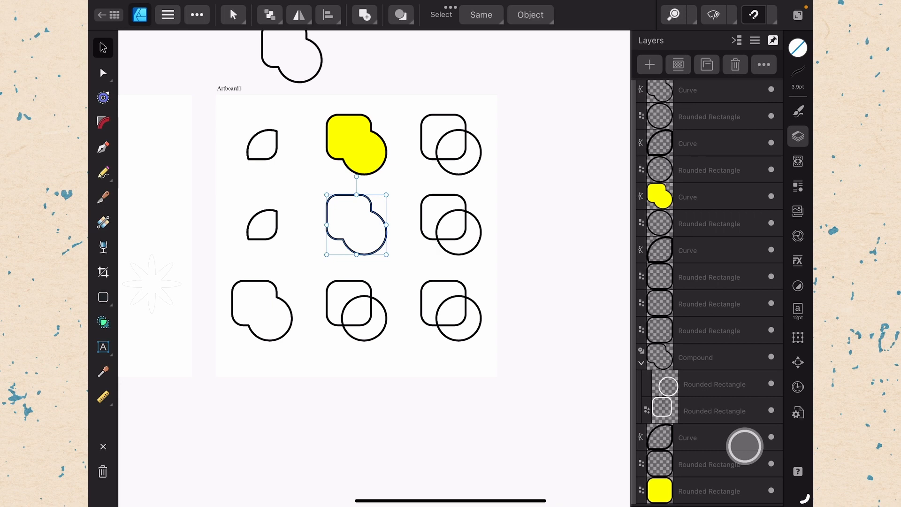
pyautogui.click(714, 384)
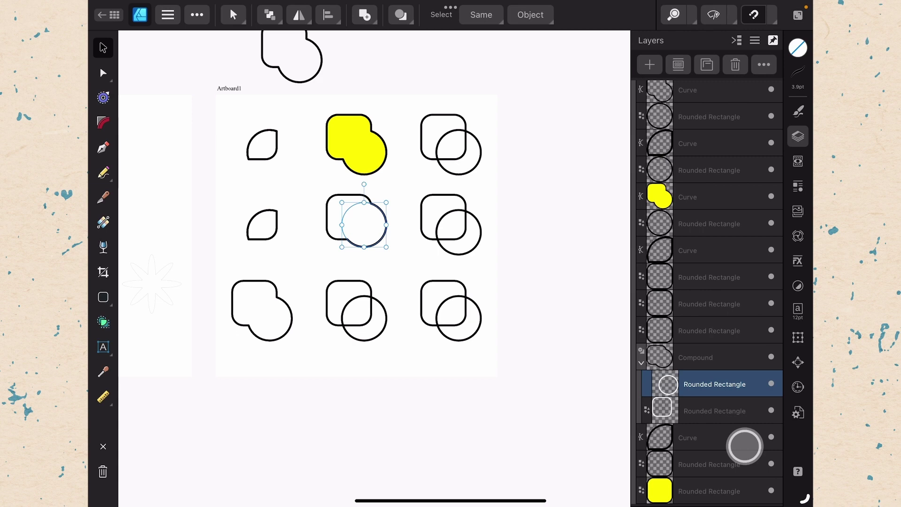
pyautogui.click(103, 297)
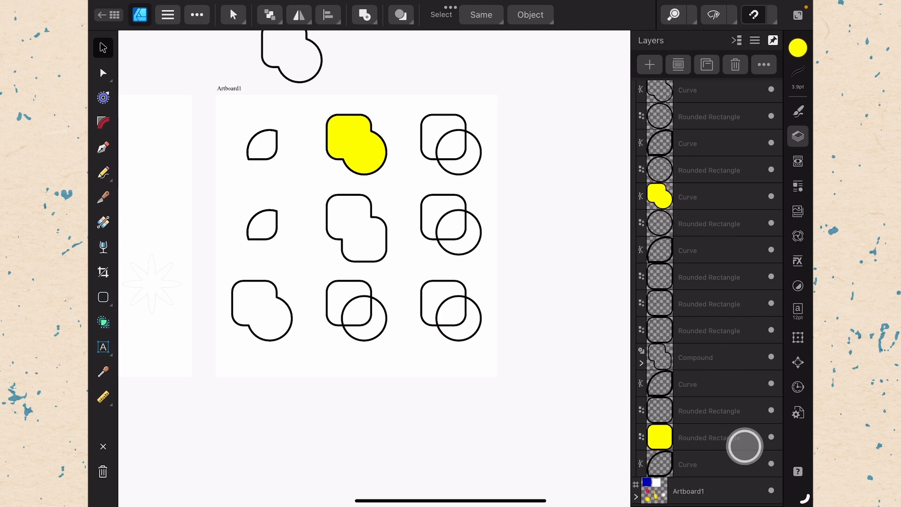
# Step: Subtract the circle from the bottom-middle square and intersect the top-right pair into a leaf
pyautogui.click(708, 304)
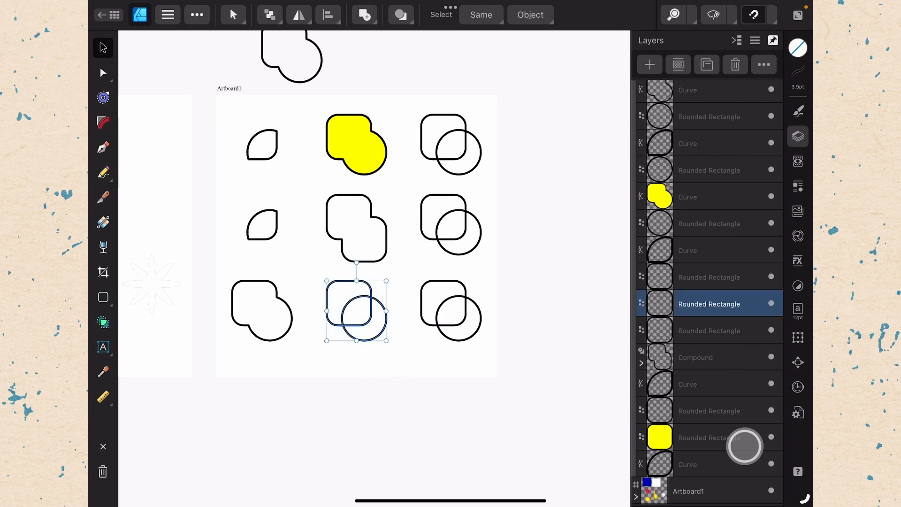
pyautogui.click(364, 15)
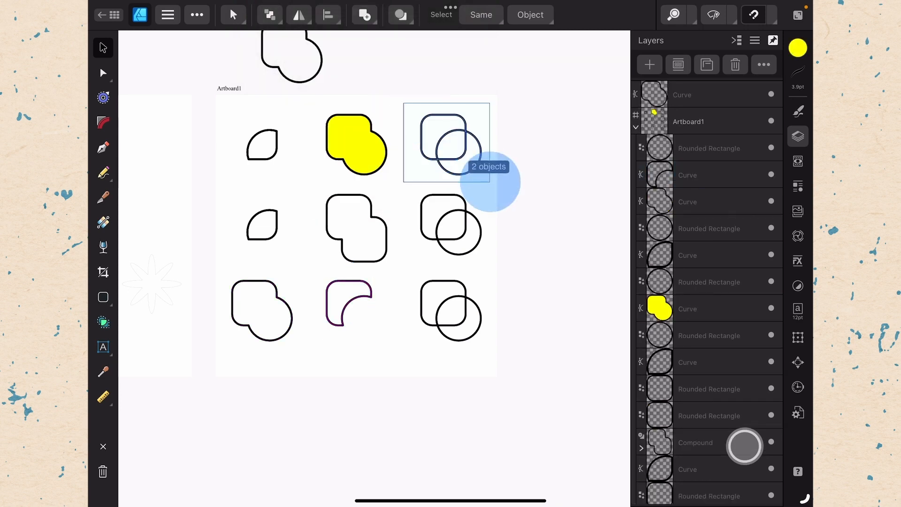
pyautogui.click(363, 14)
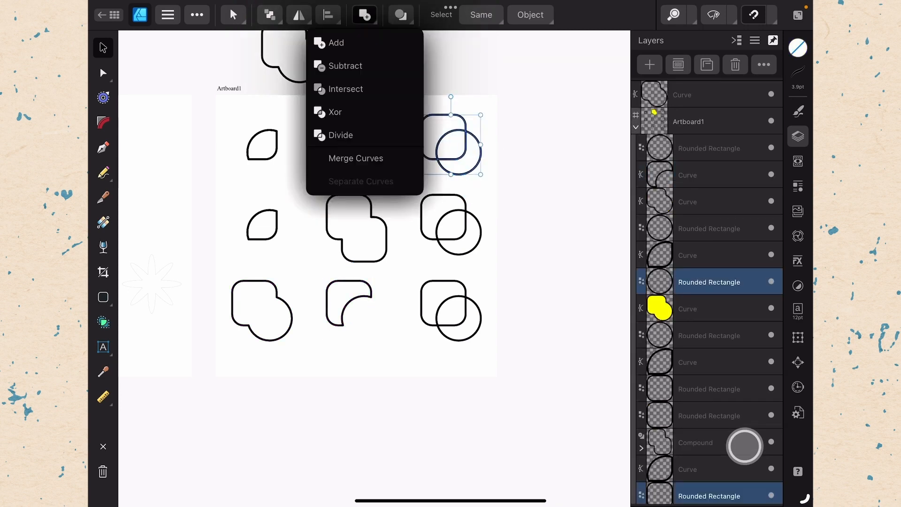
pyautogui.click(336, 42)
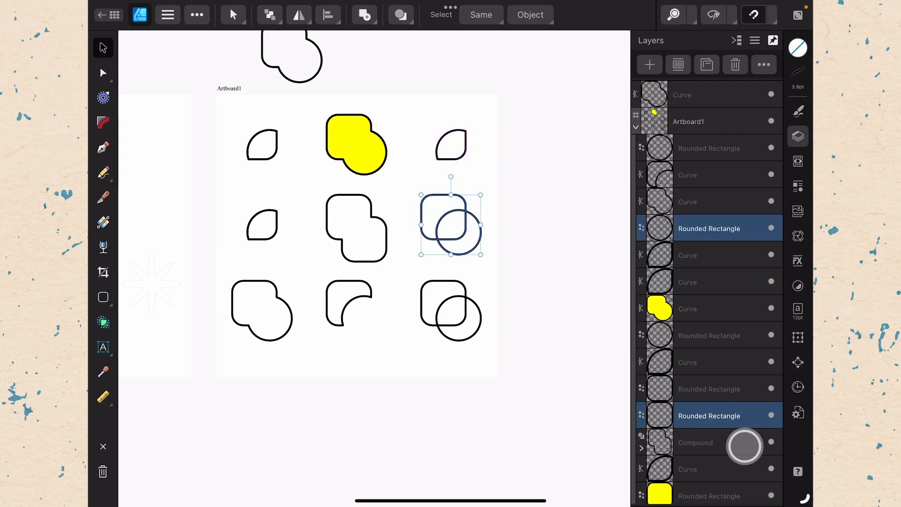
# Step: Apply Xor to the middle-right pair, fill it yellow, and select the bottom-right pair
pyautogui.click(363, 15)
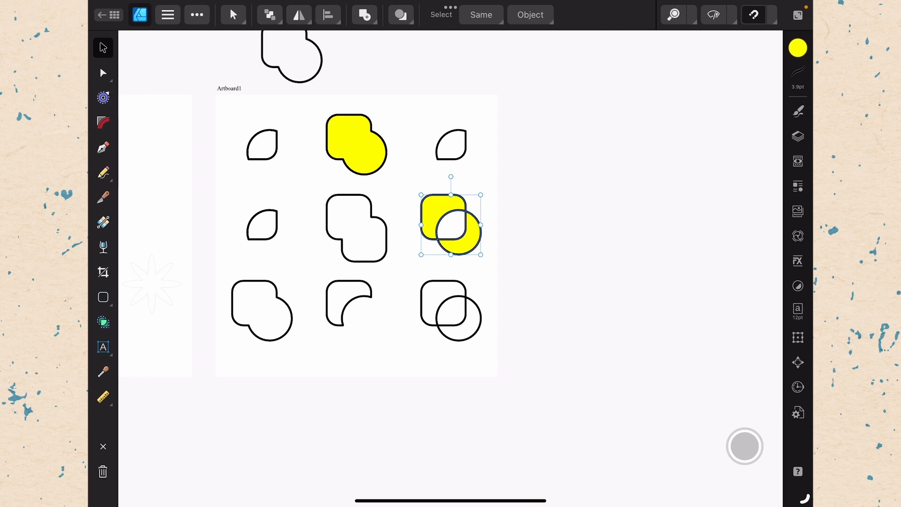
pyautogui.click(364, 14)
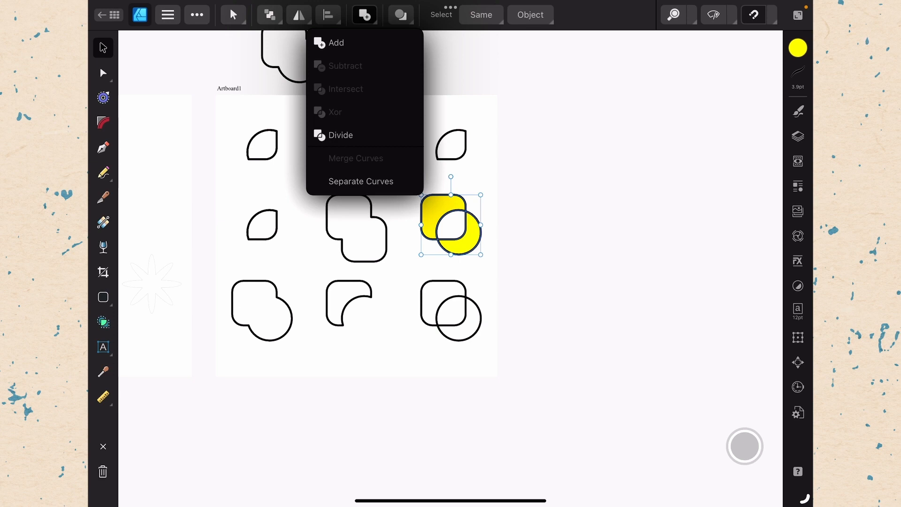
pyautogui.click(336, 41)
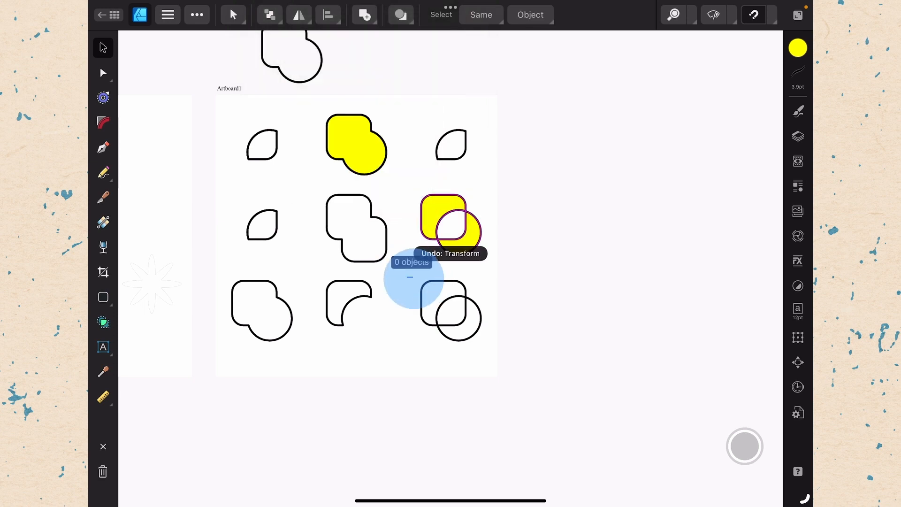
pyautogui.click(363, 15)
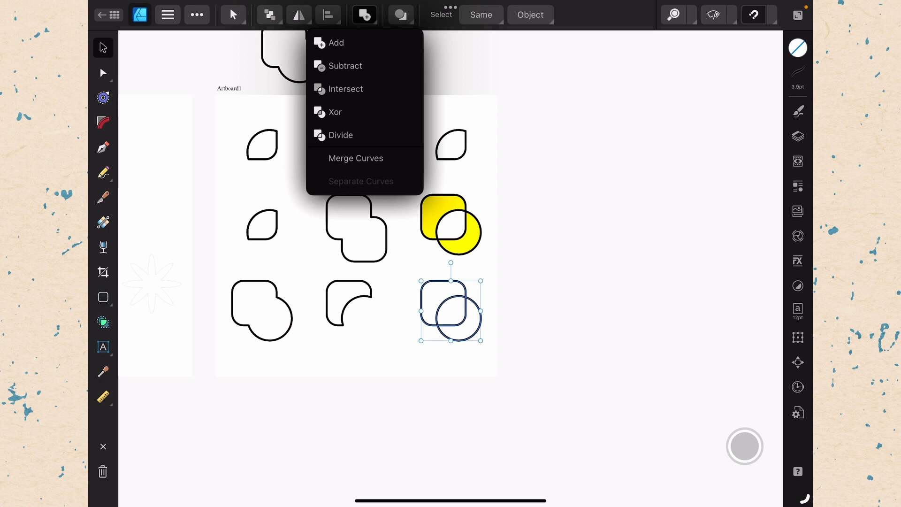
pyautogui.click(336, 41)
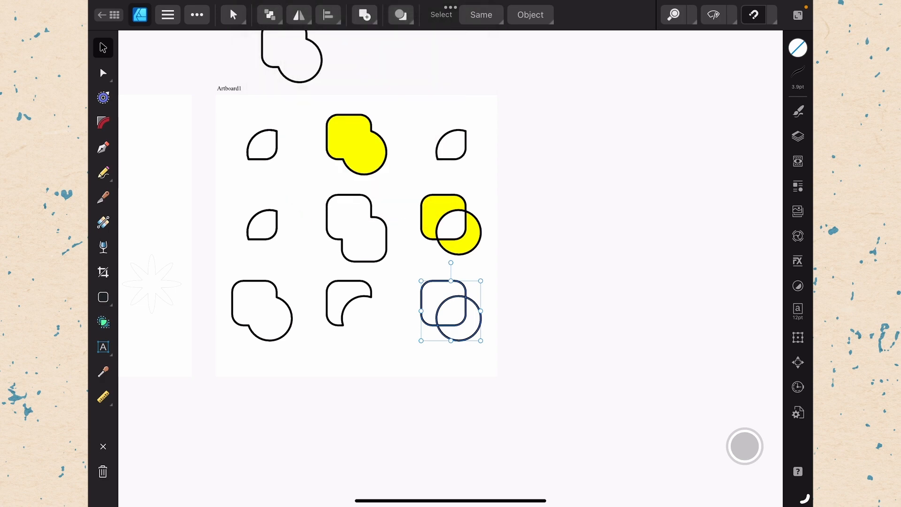